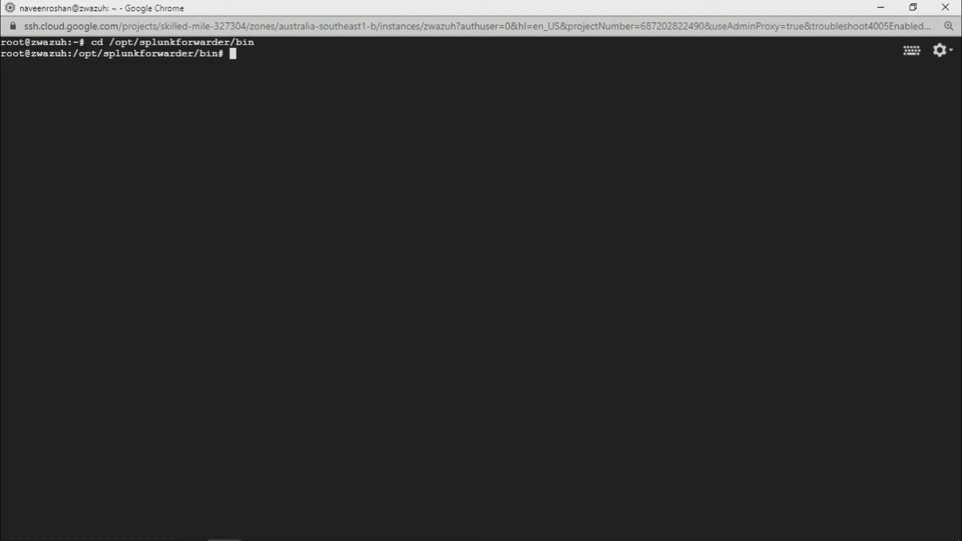
# Draft ./splunk set deploy-poll for port 8089 and remove the <deployment server> placeholder
pyautogui.write('./splunk set deploy-poll <deployment server>:8089')
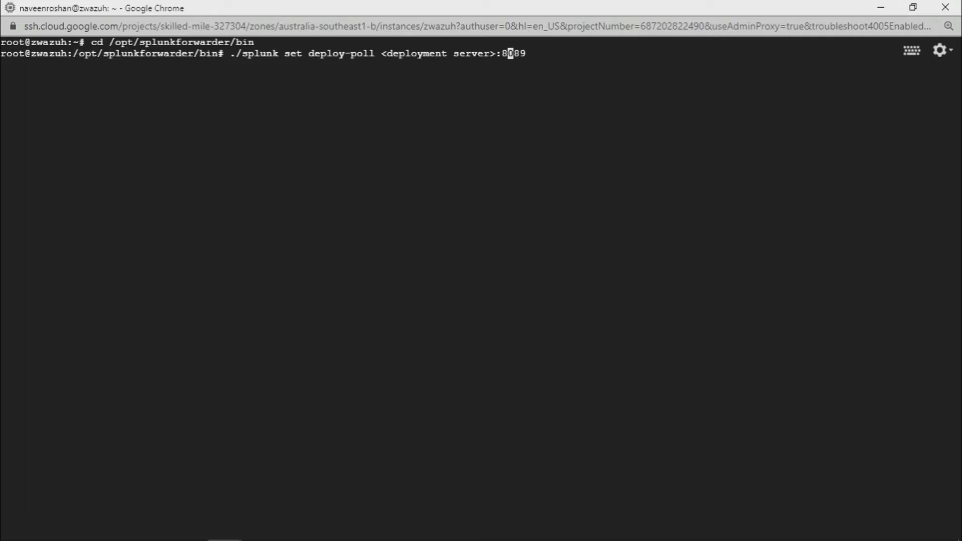
pyautogui.press('Left')
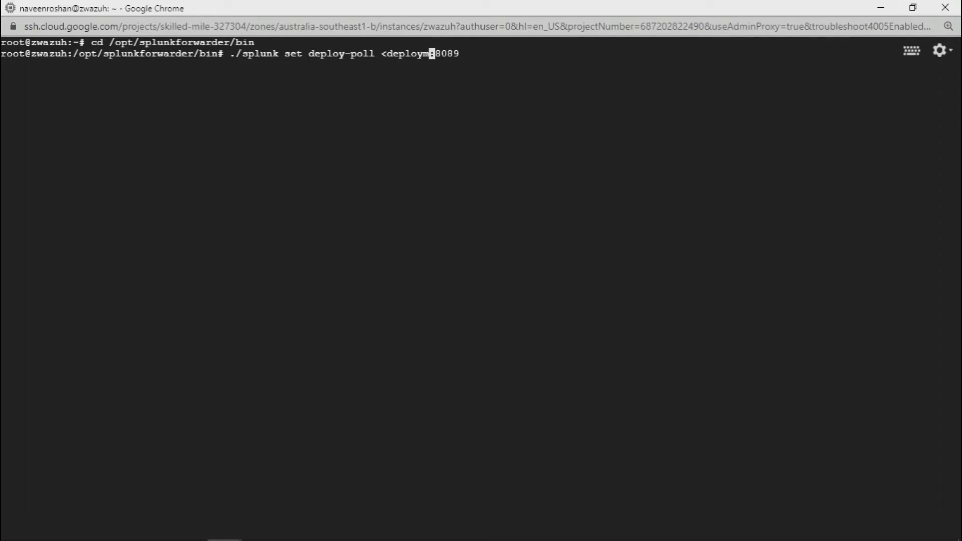
pyautogui.press('BackSpace')
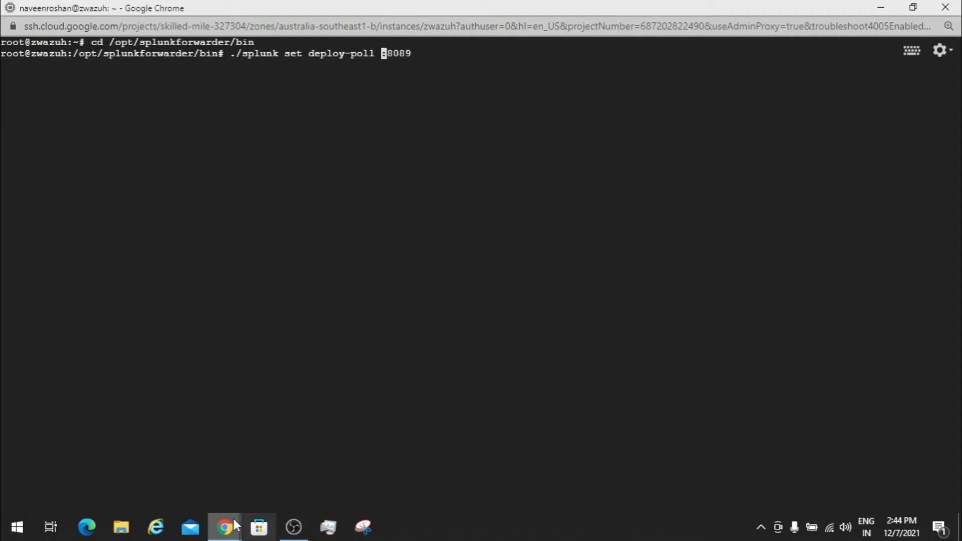
pyautogui.moveTo(224, 526)
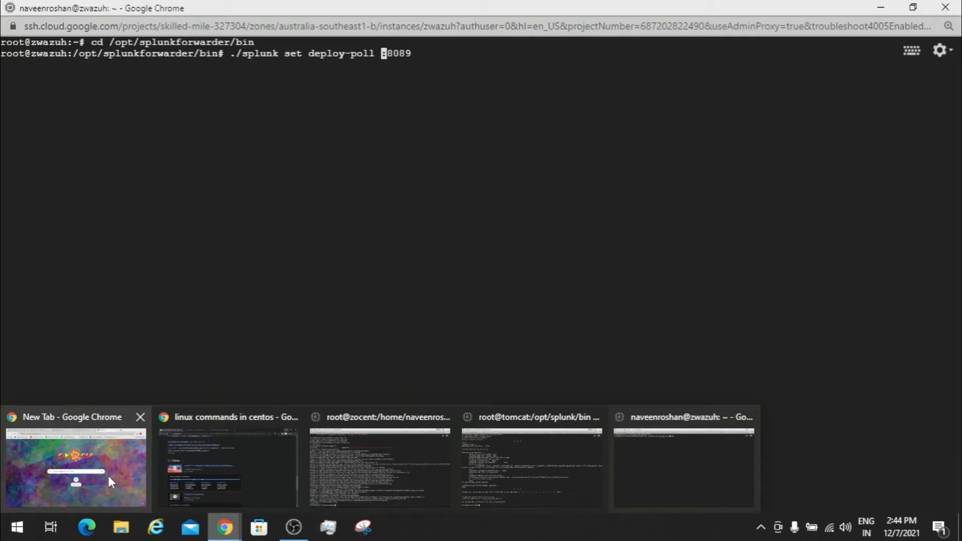
pyautogui.click(76, 468)
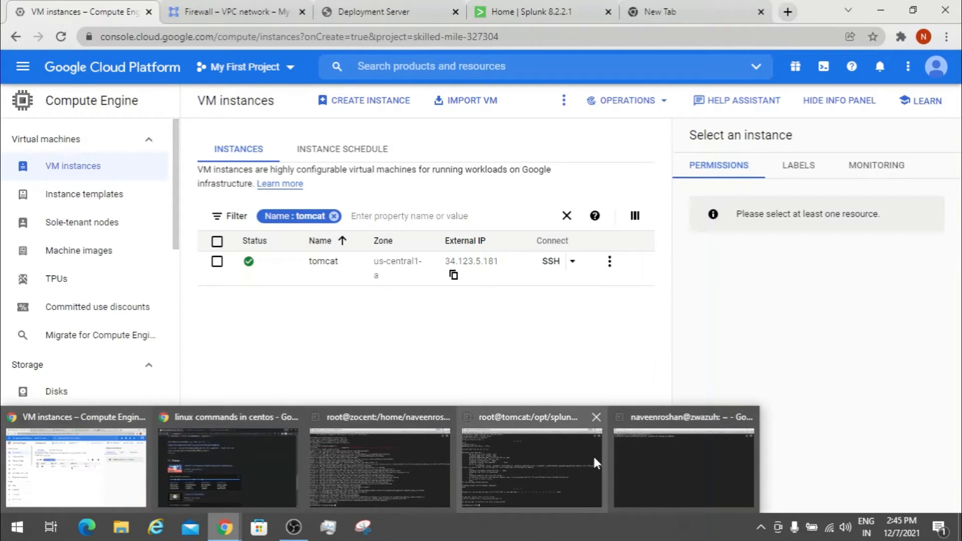
pyautogui.click(683, 457)
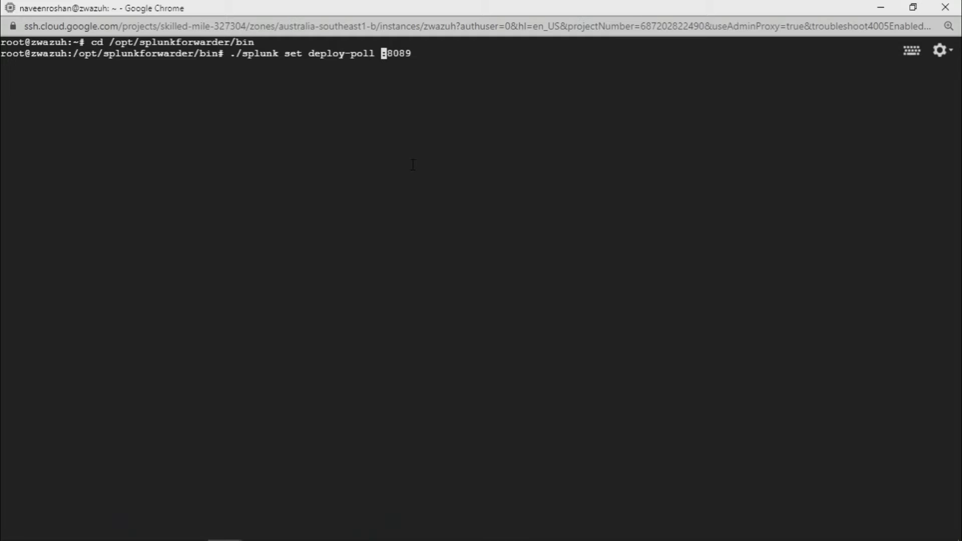
# Run deploy-poll to 34.123.5.181:8089 and authenticate as admin so the configuration updates
pyautogui.write('34.123.5.181')
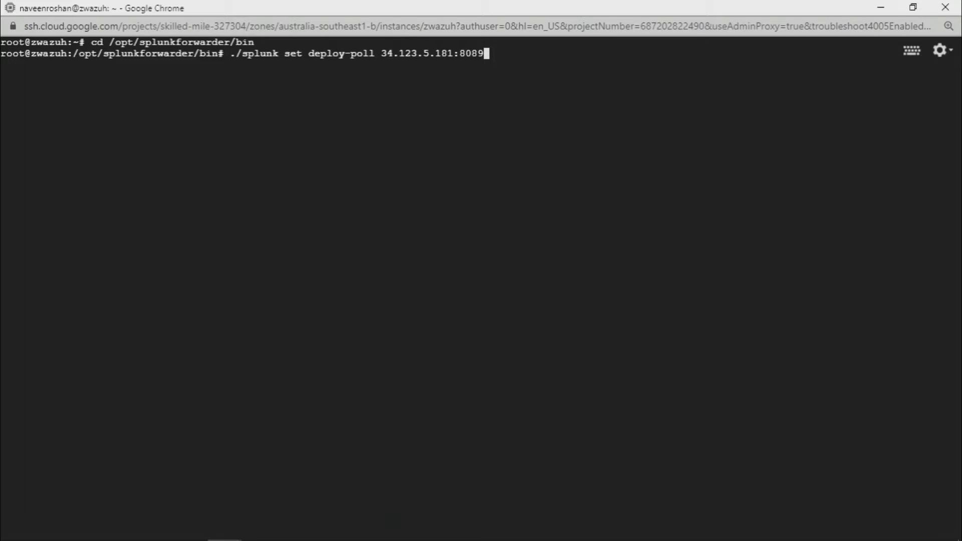
pyautogui.press('Return')
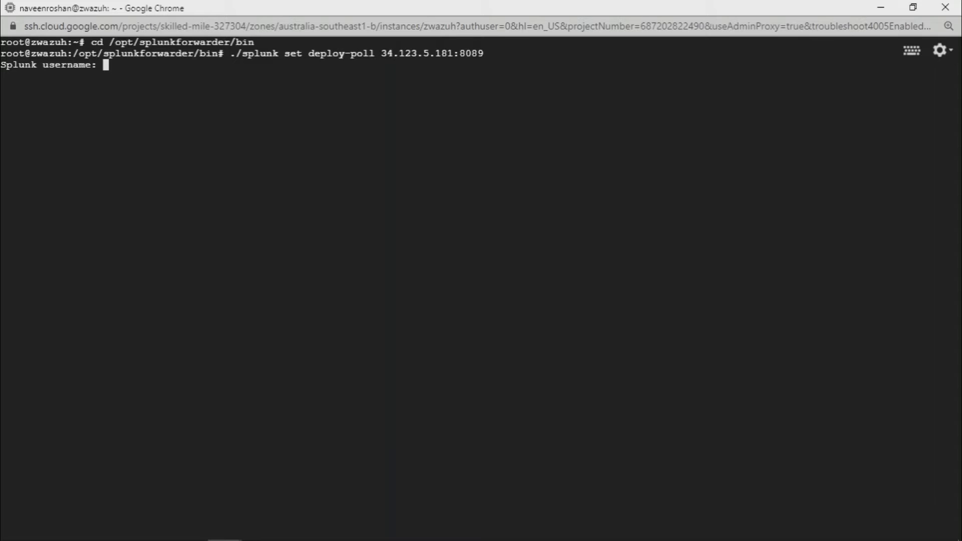
pyautogui.write('ad')
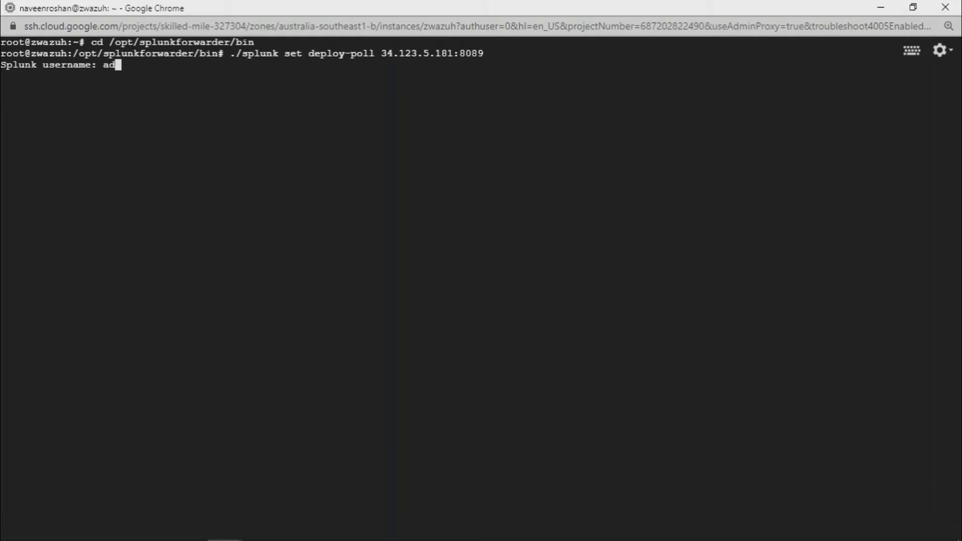
pyautogui.write('min')
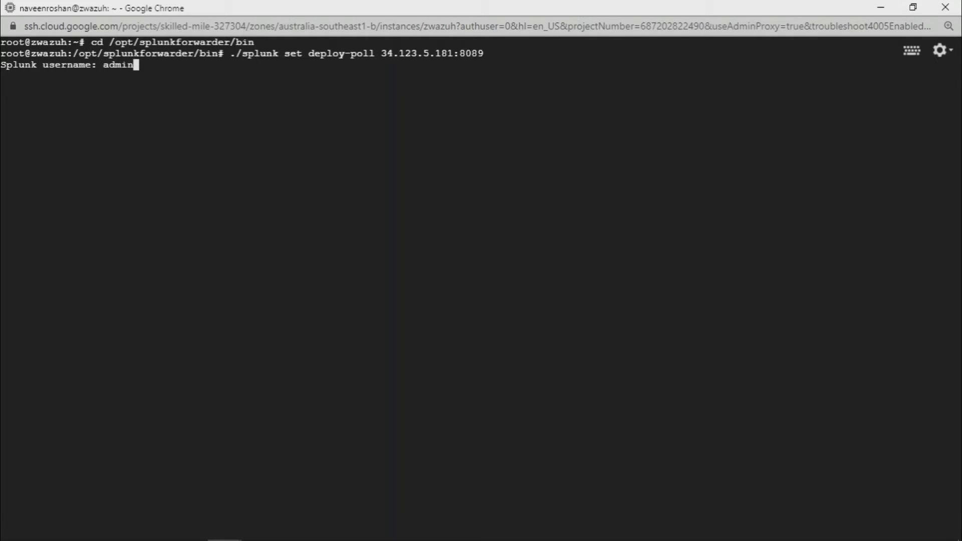
pyautogui.press('Return')
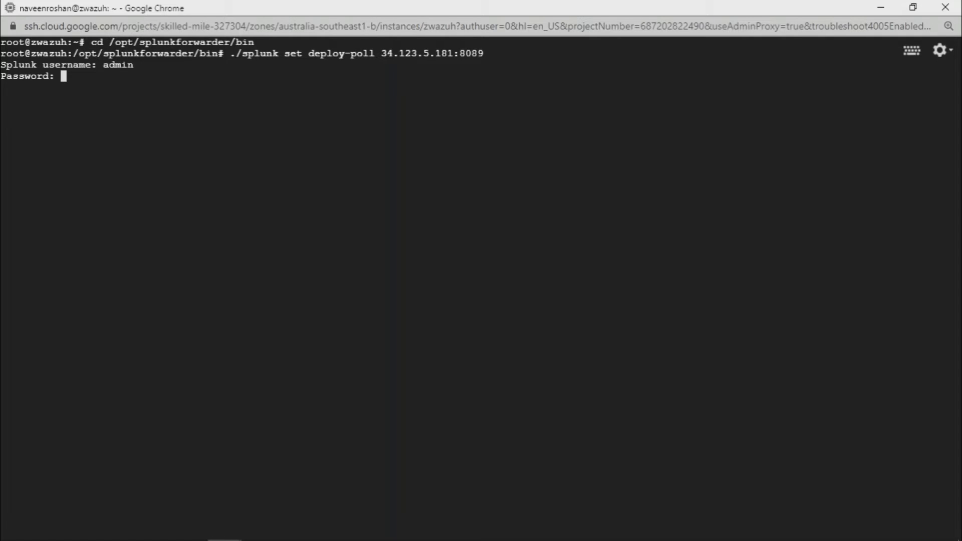
pyautogui.press('Return')
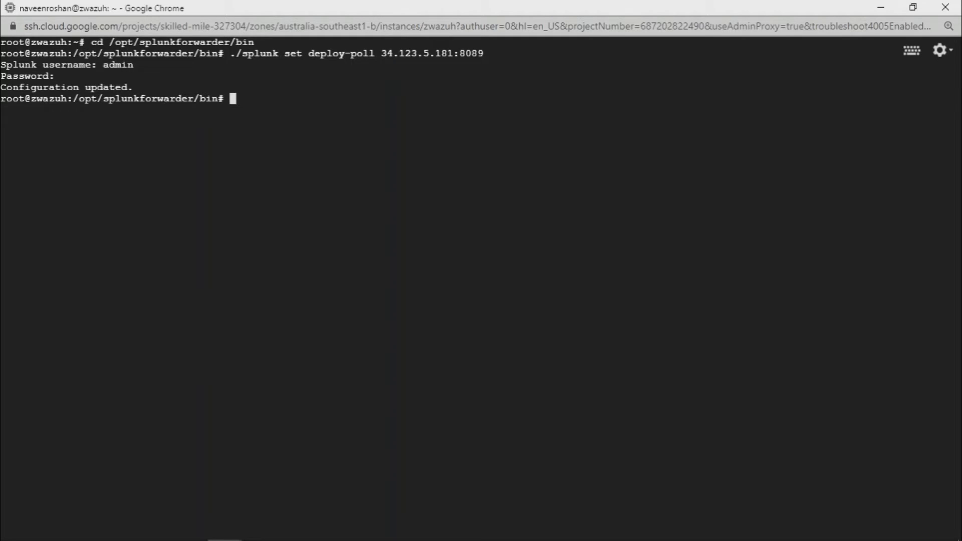
pyautogui.write('./splu')
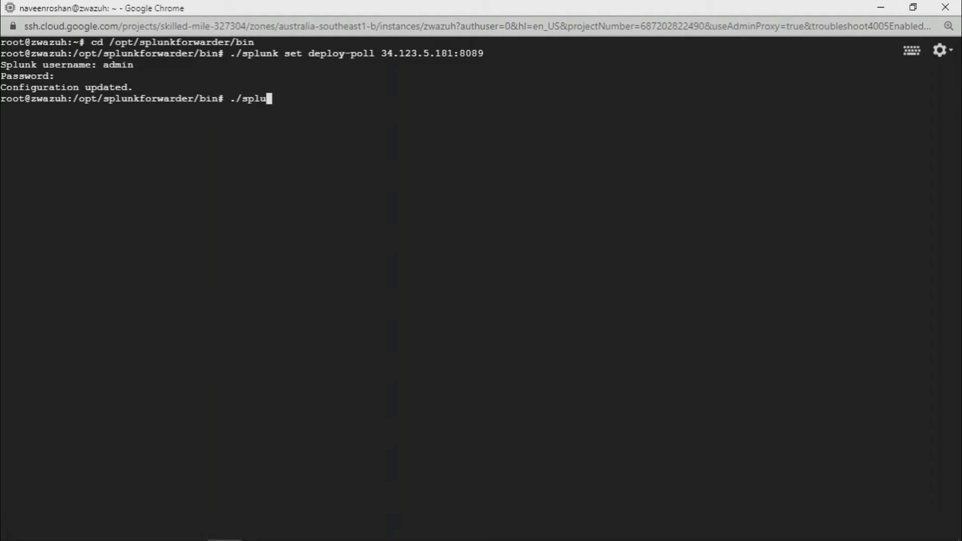
# Restart the Splunk forwarder with ./splunk restart
pyautogui.write('nk res')
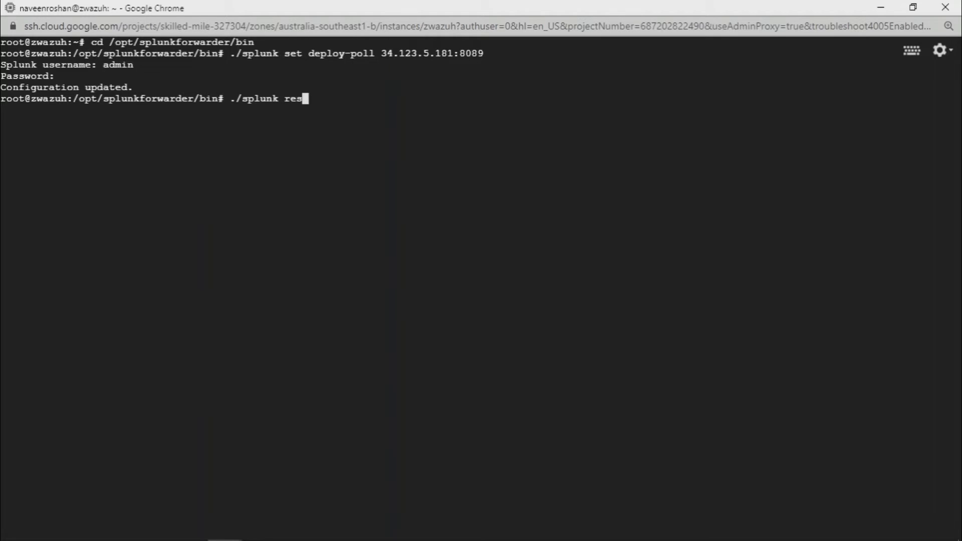
pyautogui.write('tart')
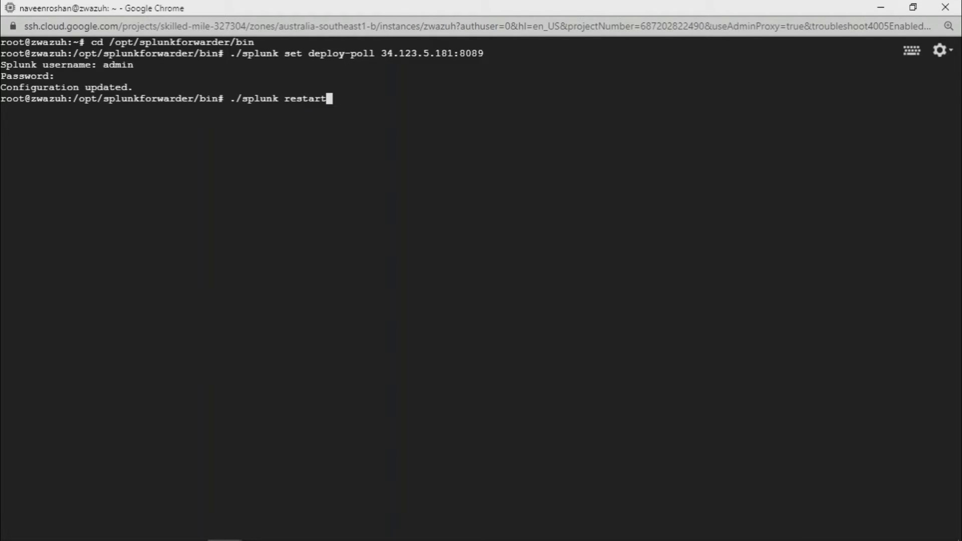
pyautogui.press('Return')
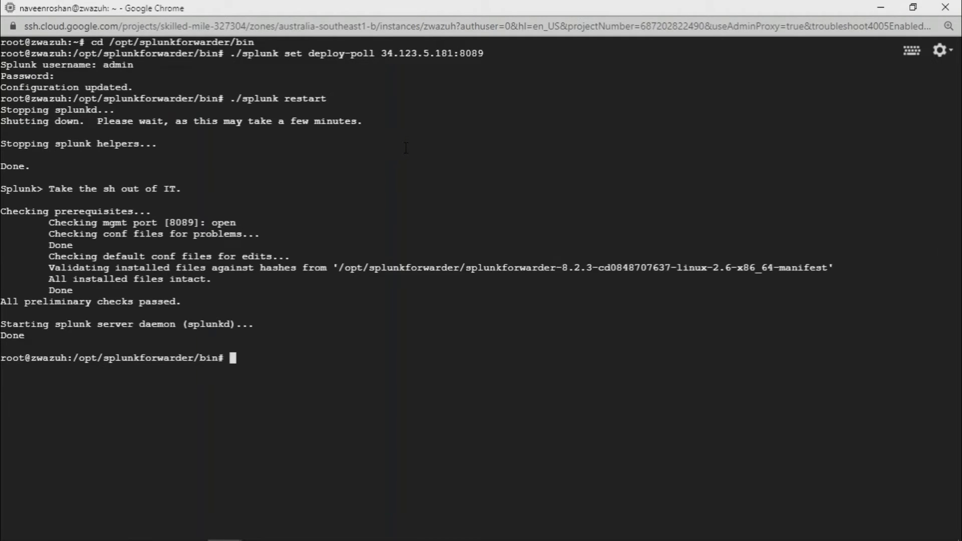
pyautogui.moveTo(518, 53)
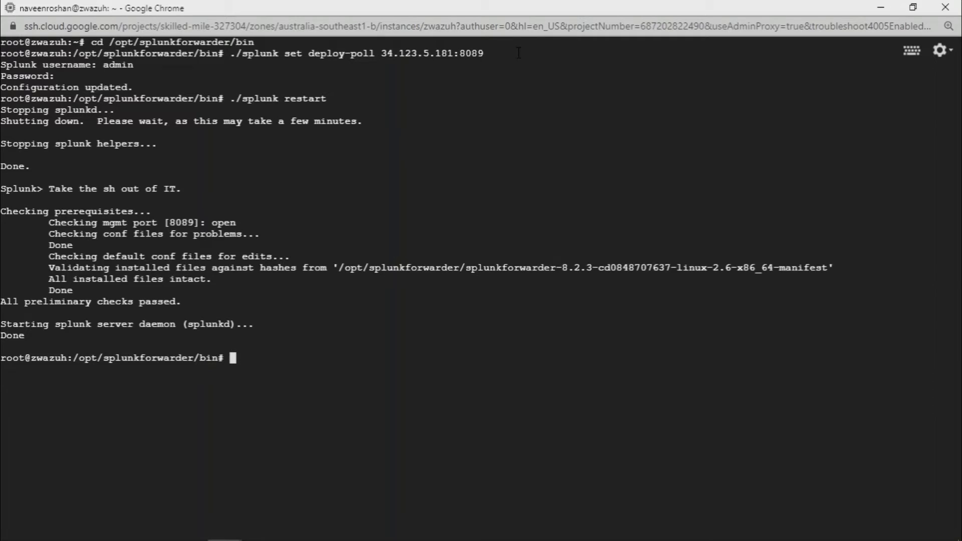
# In the GCP console, go to Firewall rules and start a new firewall rule
pyautogui.click(80, 11)
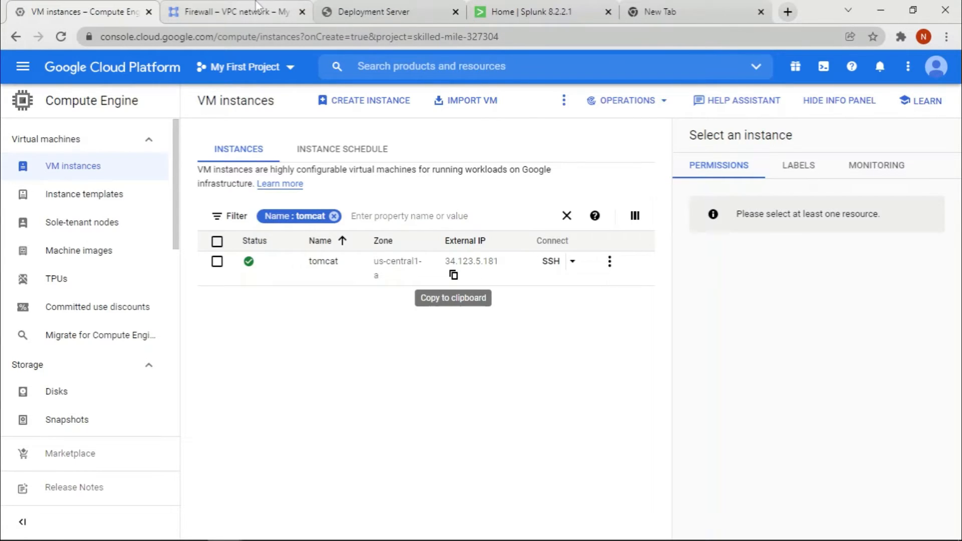
pyautogui.click(237, 12)
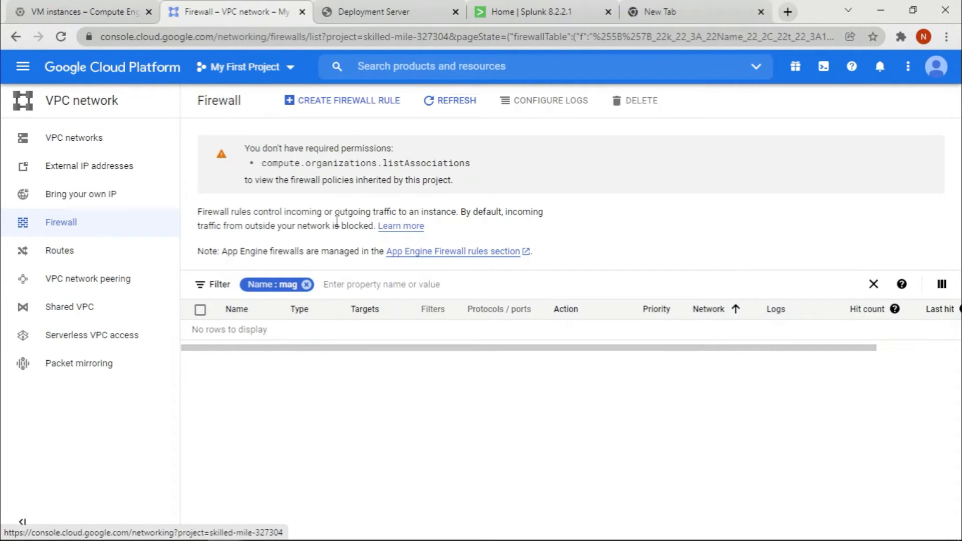
pyautogui.click(343, 100)
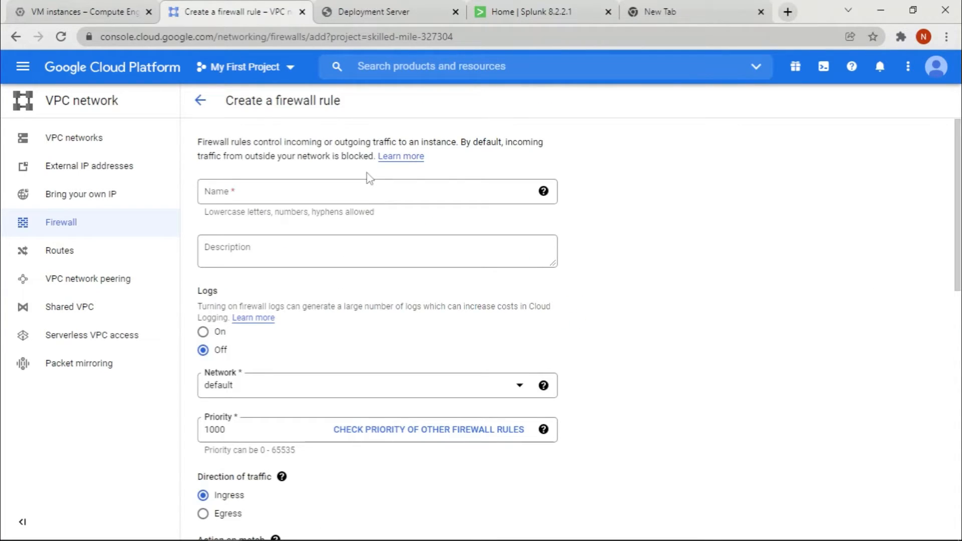
# Name the rule mgport, target all instances in the network, source range 0.0.0.0/0
pyautogui.write('ma')
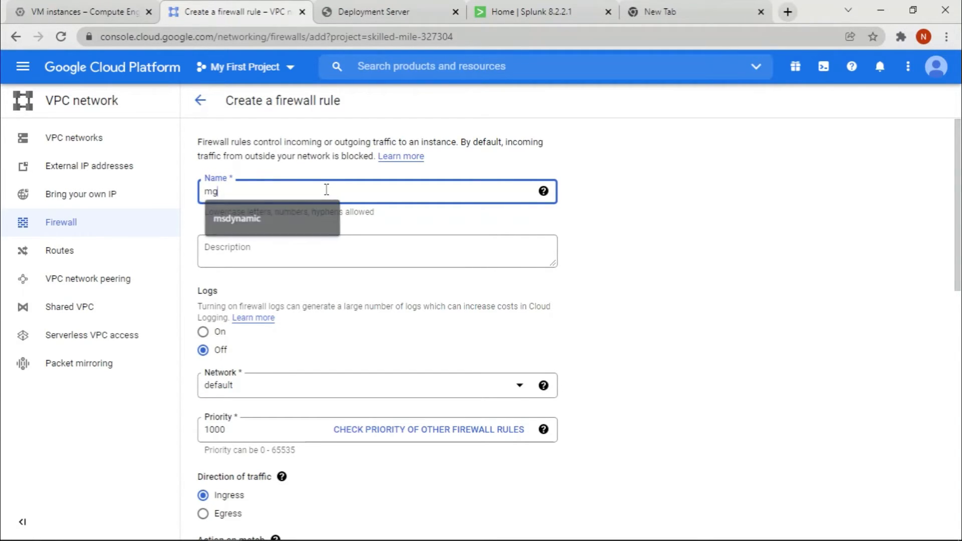
pyautogui.write('port')
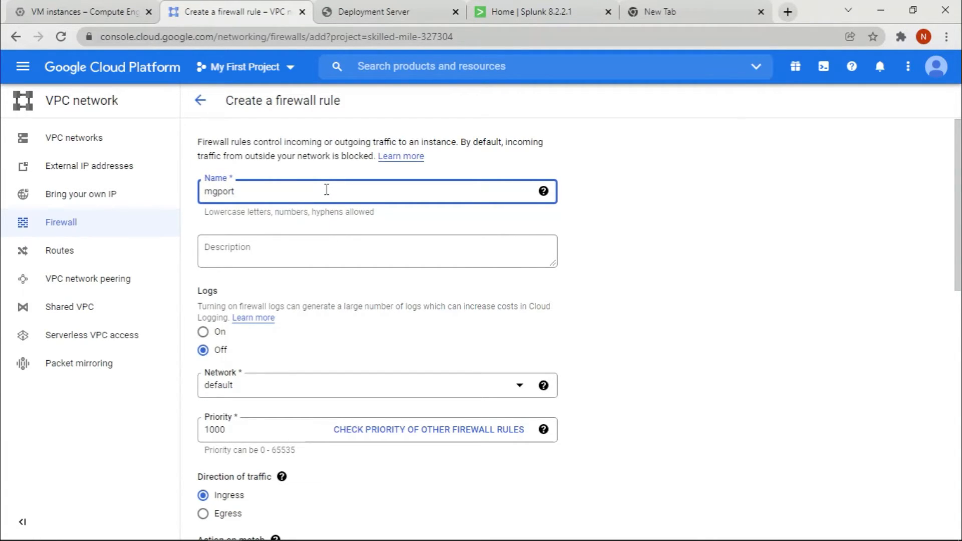
pyautogui.scroll(-3)
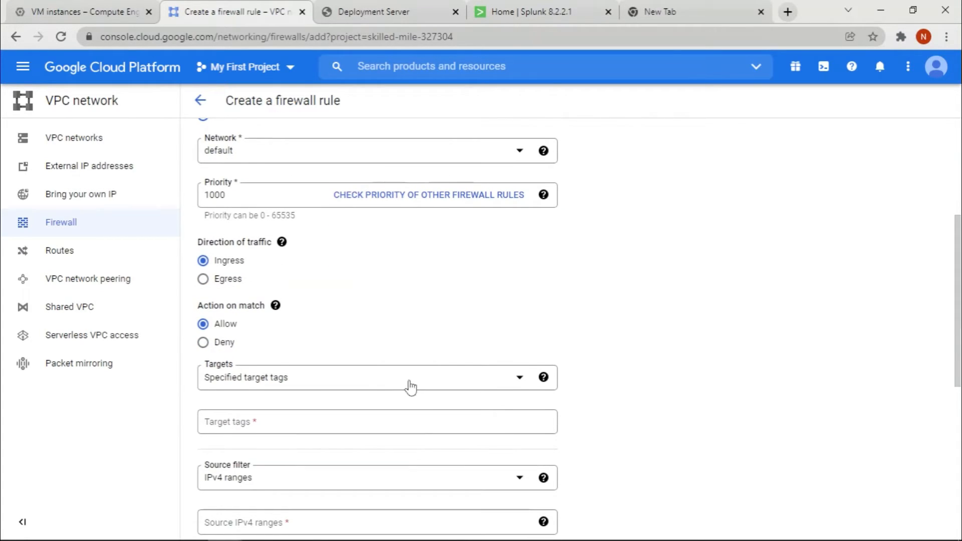
pyautogui.click(377, 377)
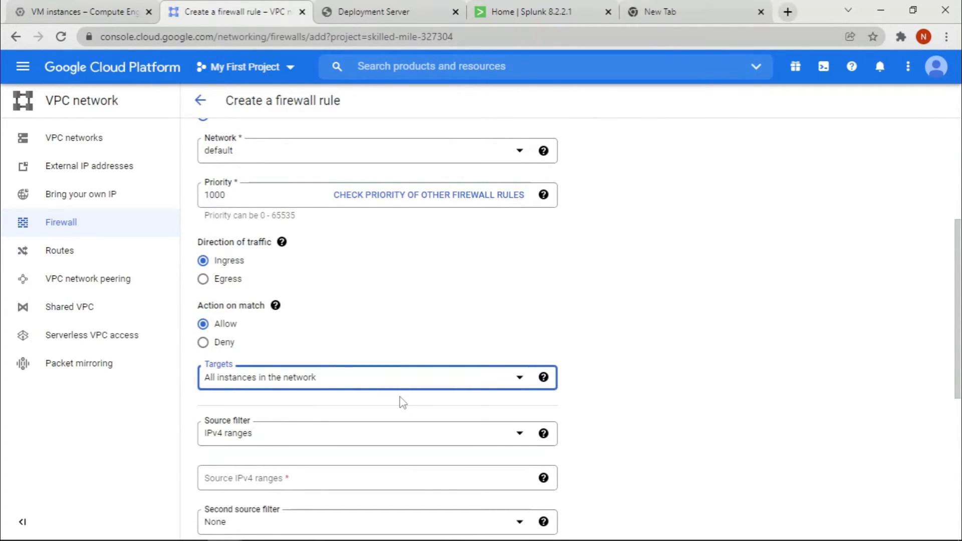
pyautogui.scroll(-3)
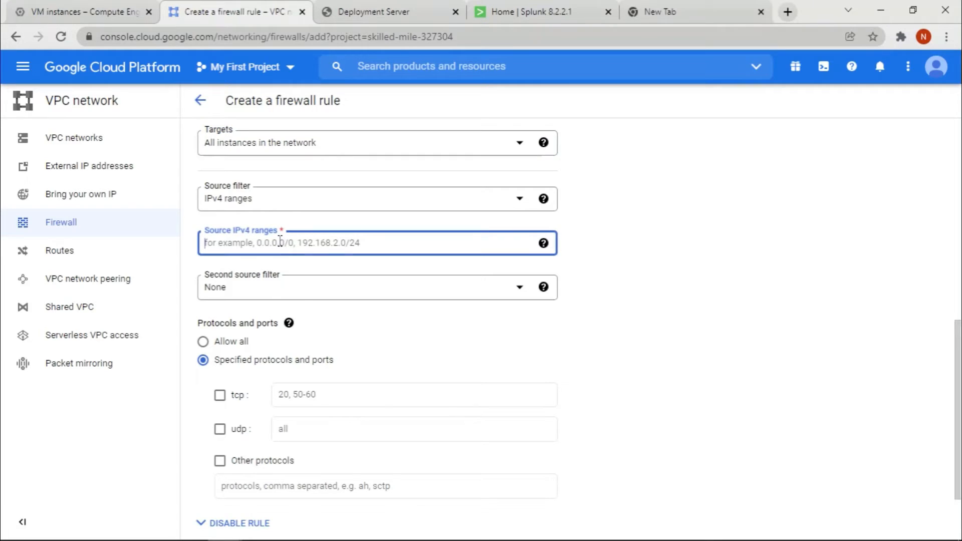
pyautogui.write('0.0.0.0/0')
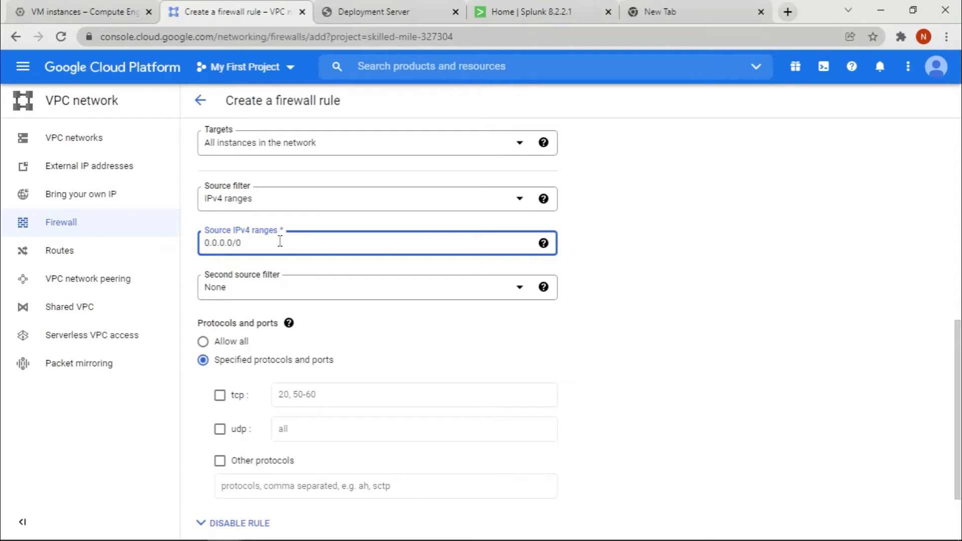
# Allow TCP port 8089 and create the firewall rule
pyautogui.scroll(-3)
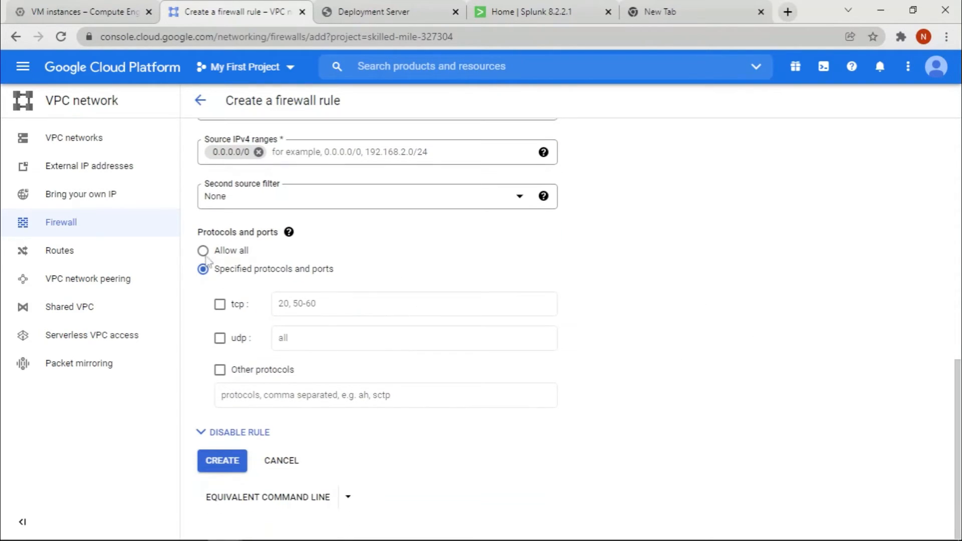
pyautogui.click(220, 304)
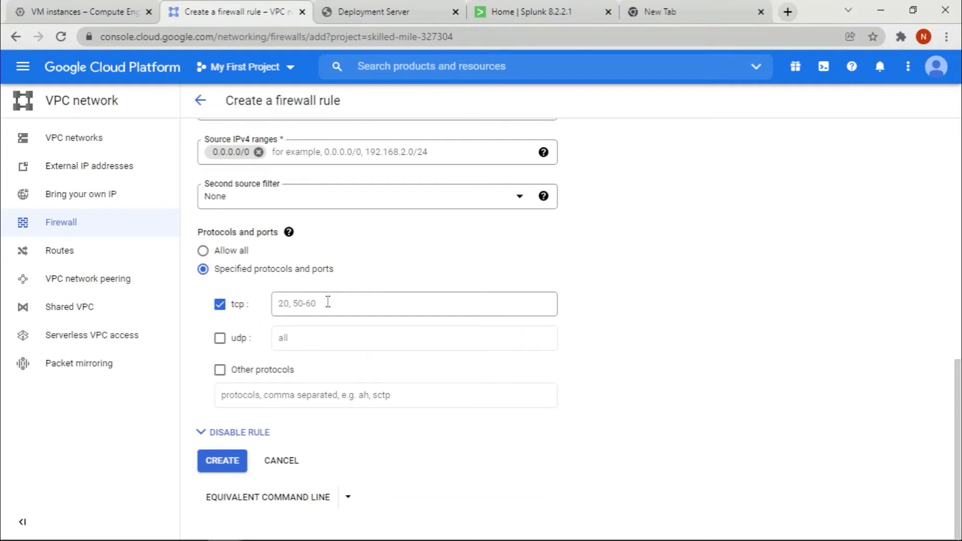
pyautogui.click(414, 302)
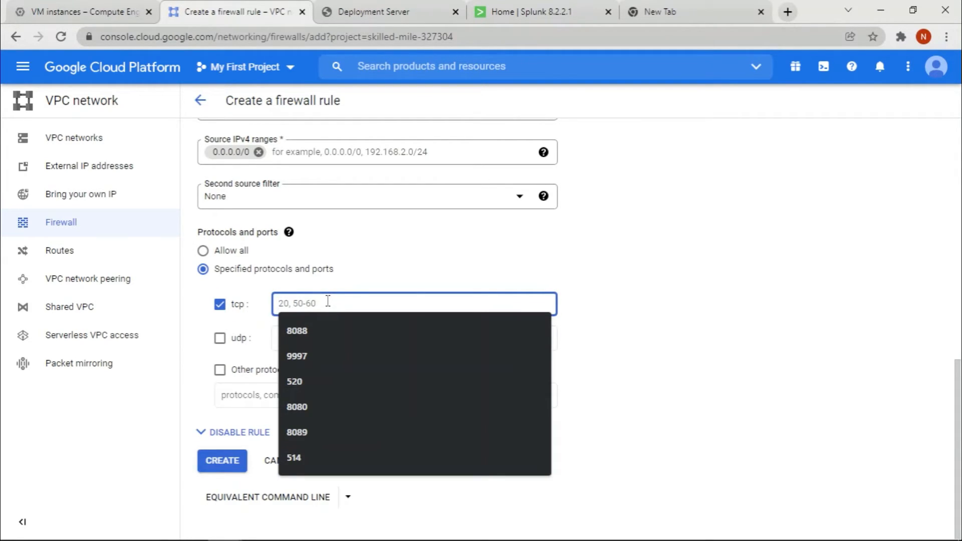
pyautogui.click(297, 432)
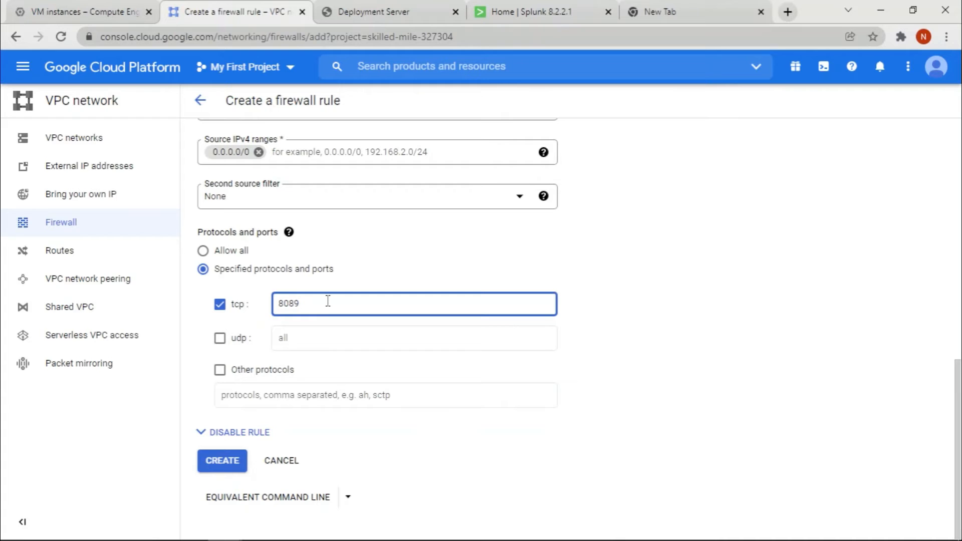
pyautogui.scroll(3)
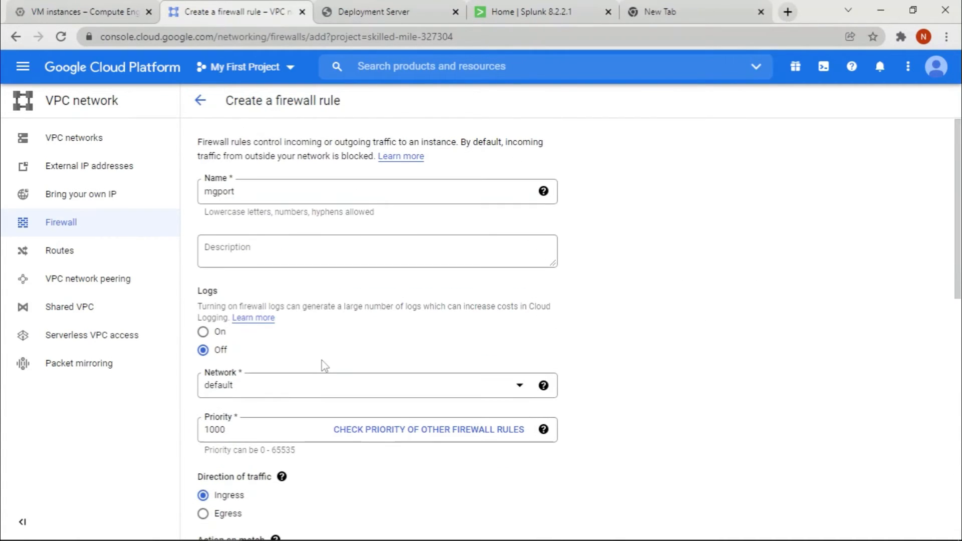
pyautogui.scroll(-3)
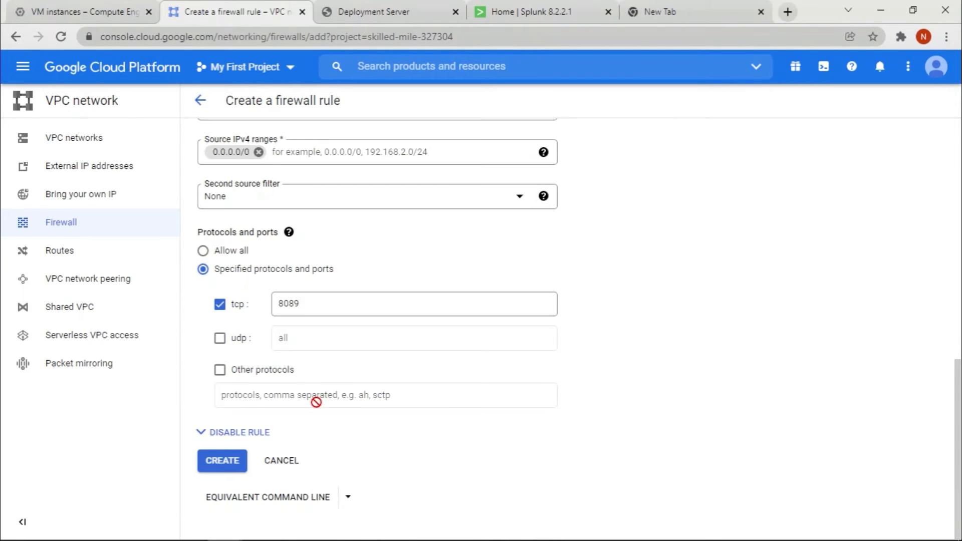
pyautogui.click(221, 461)
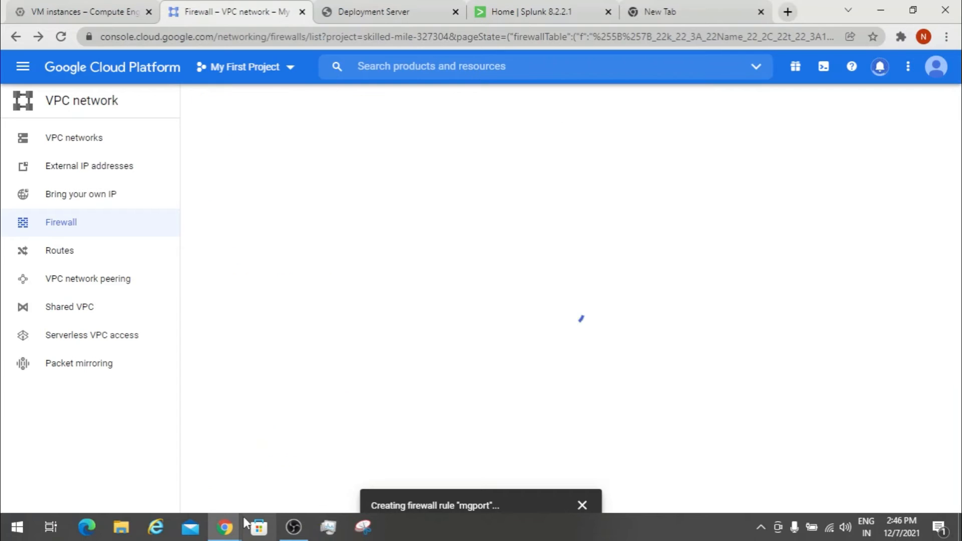
# Return to the SSH terminal showing management port 8089 open and the daemon started
pyautogui.click(542, 13)
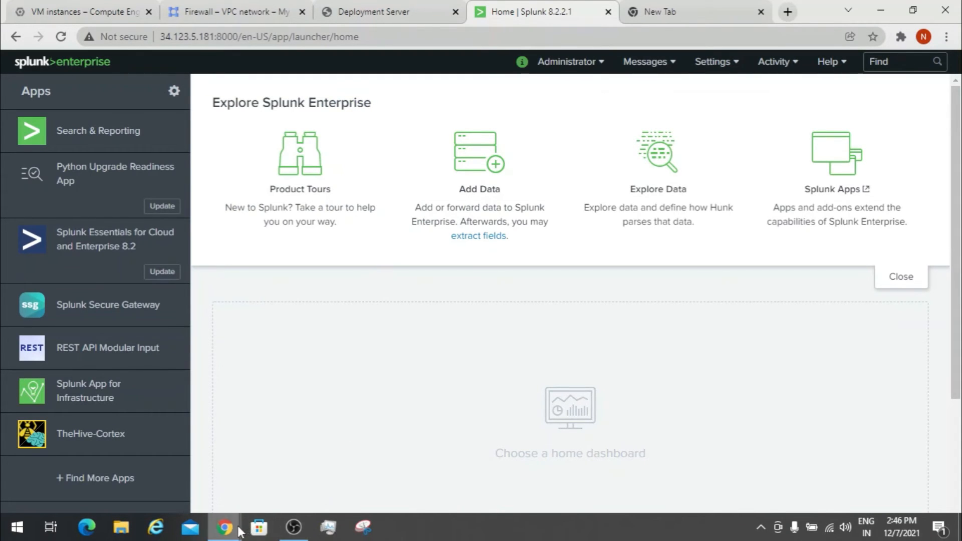
pyautogui.click(224, 527)
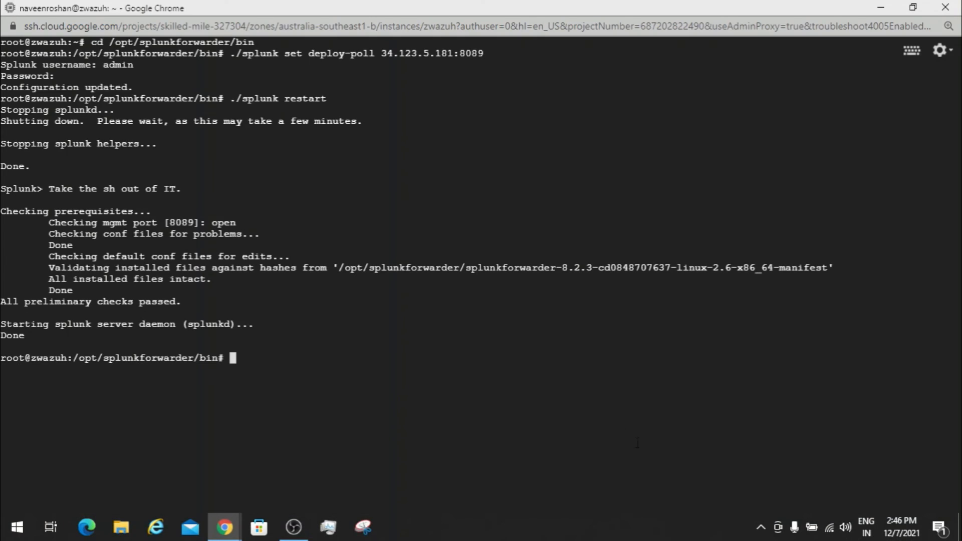